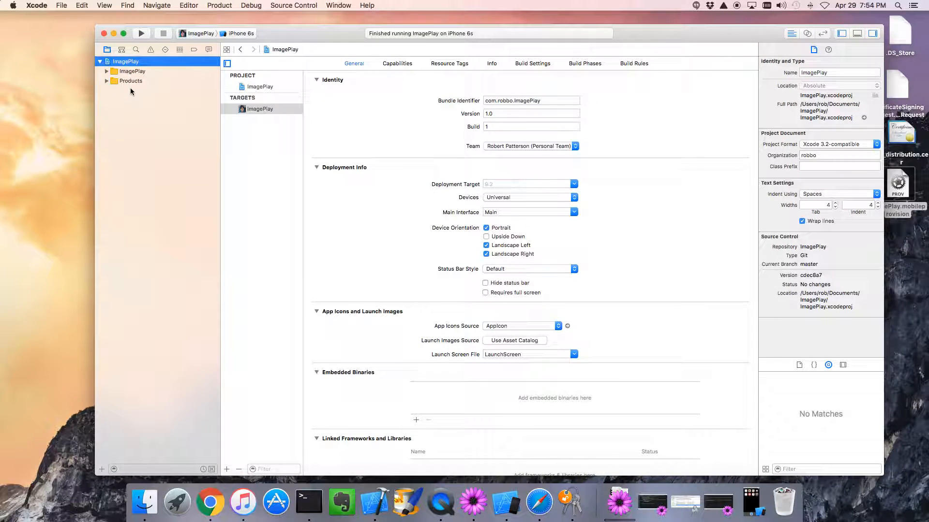
Show the Source Control options listing the ImagePlay working copy on its master branch
click(293, 6)
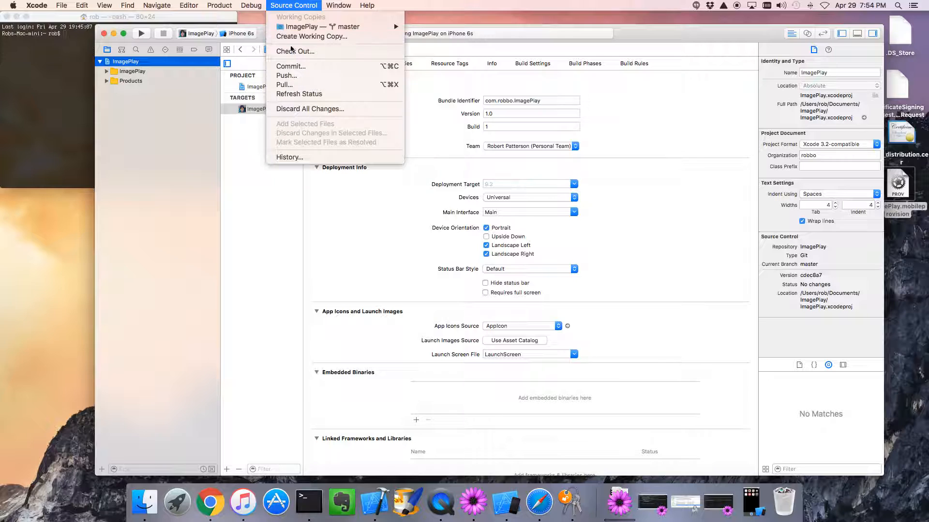